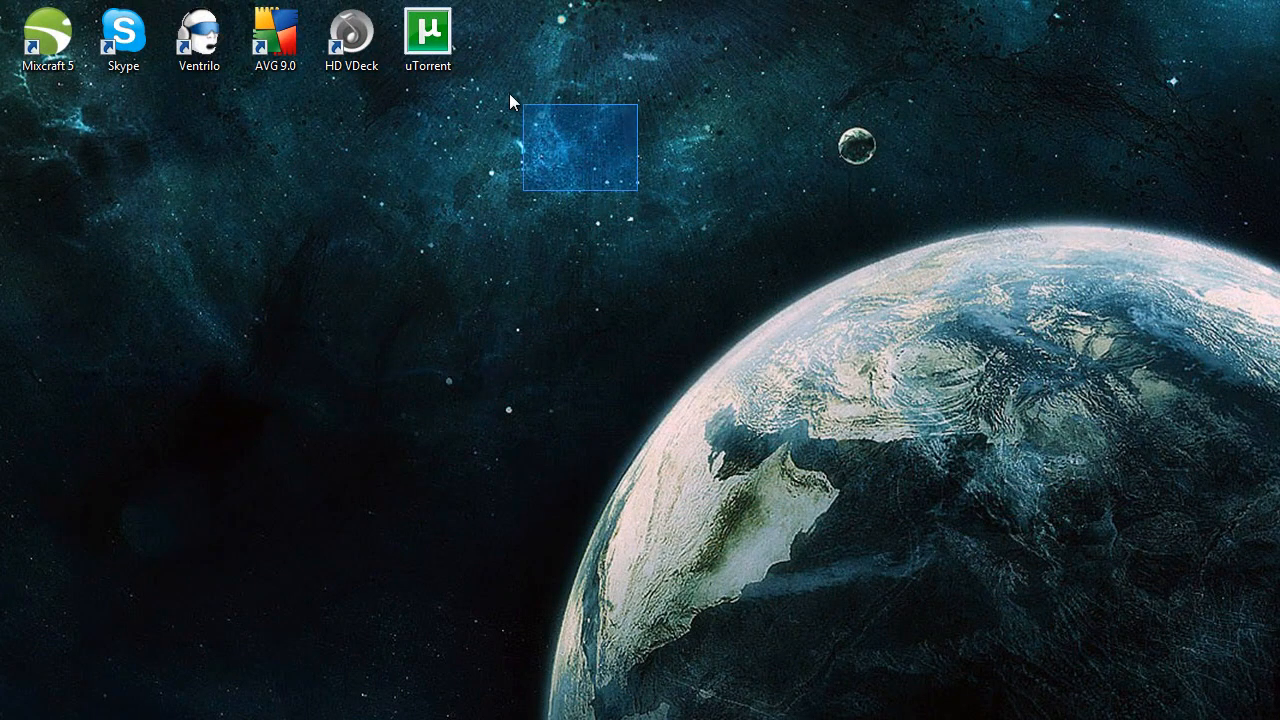
Step: Launch the uTorrent client from its desktop shortcut, showing an empty torrent list
{"action": "left_click", "coordinate": [434, 35]}
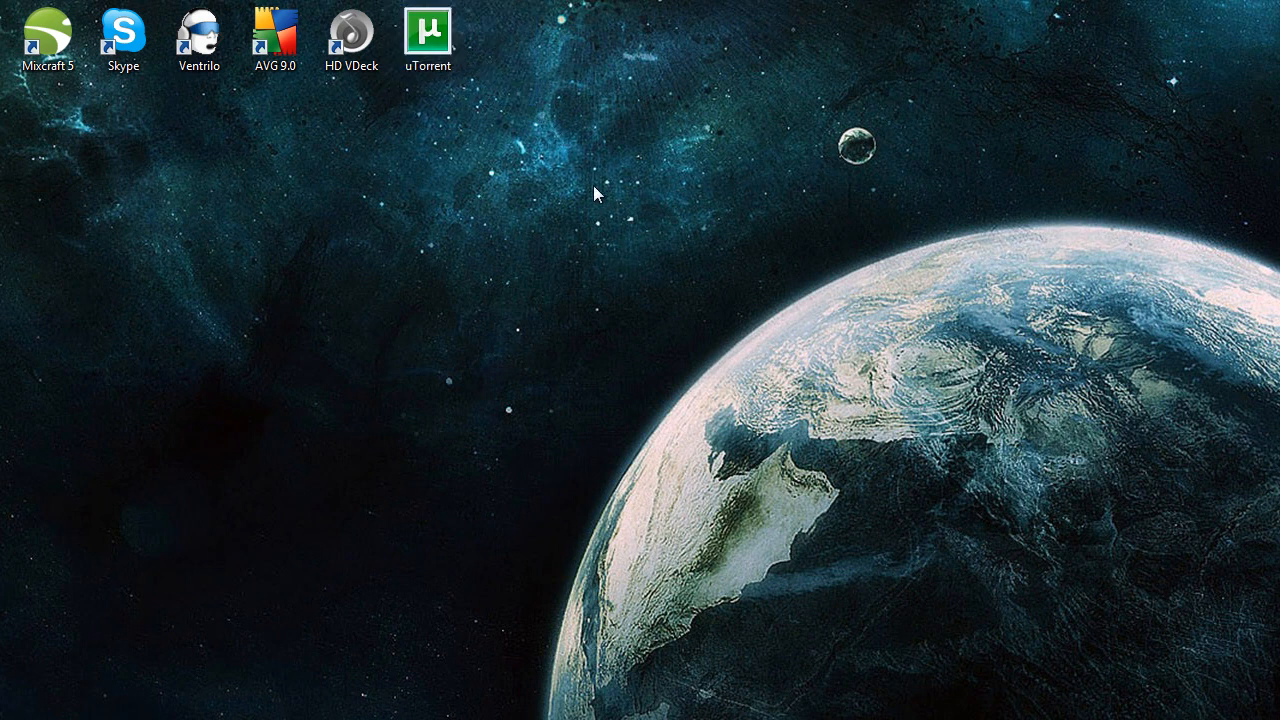
{"action": "mouse_move", "coordinate": [572, 166]}
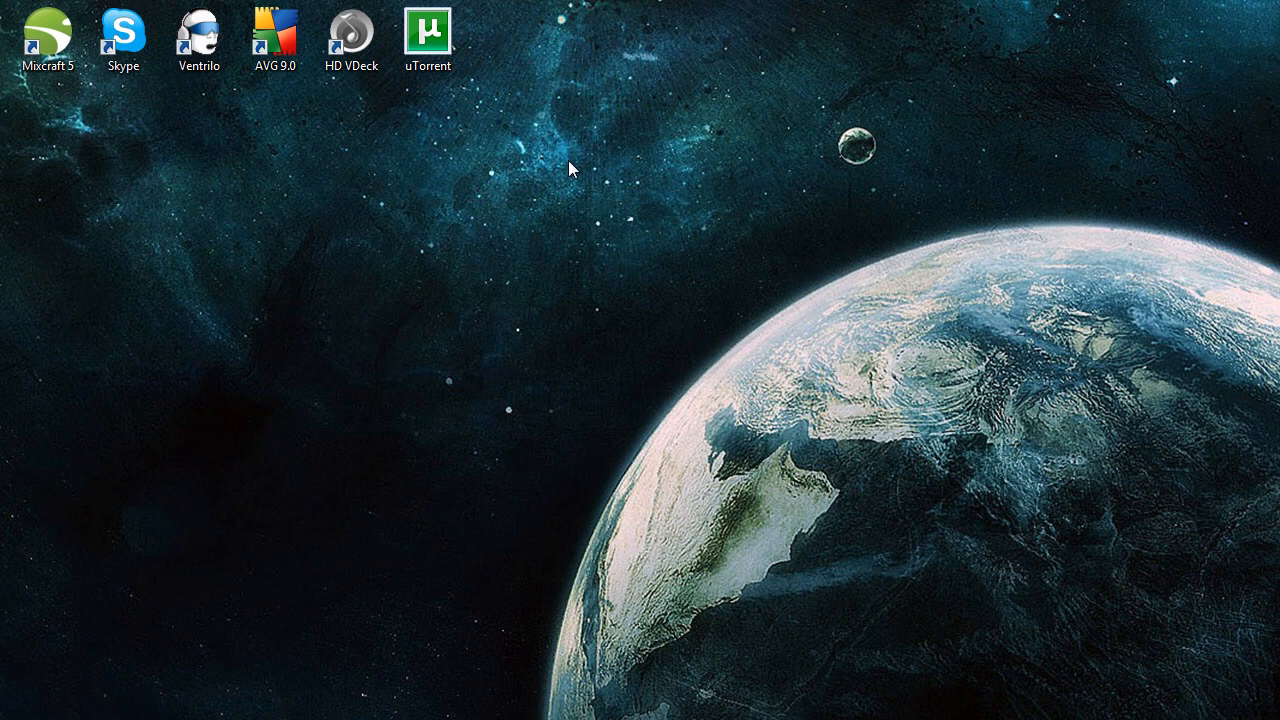
{"action": "left_click_drag", "start_coordinate": [575, 168], "coordinate": [530, 118]}
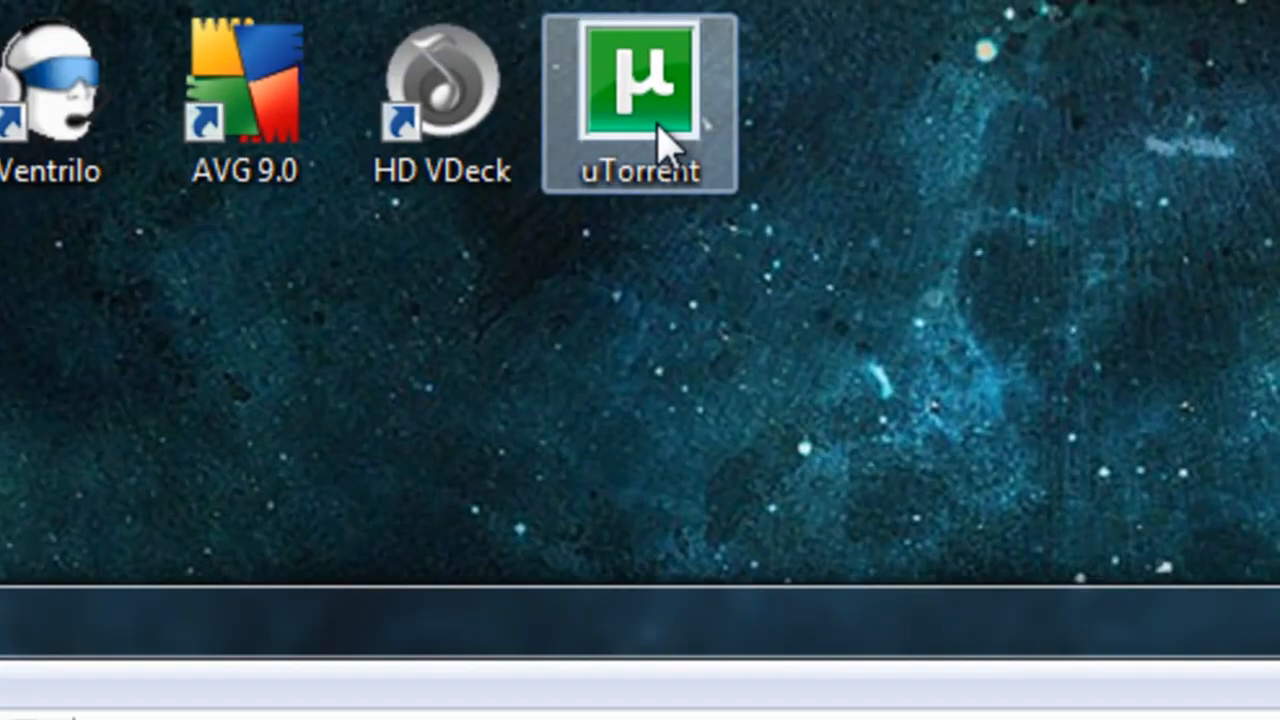
{"action": "double_click", "coordinate": [632, 85]}
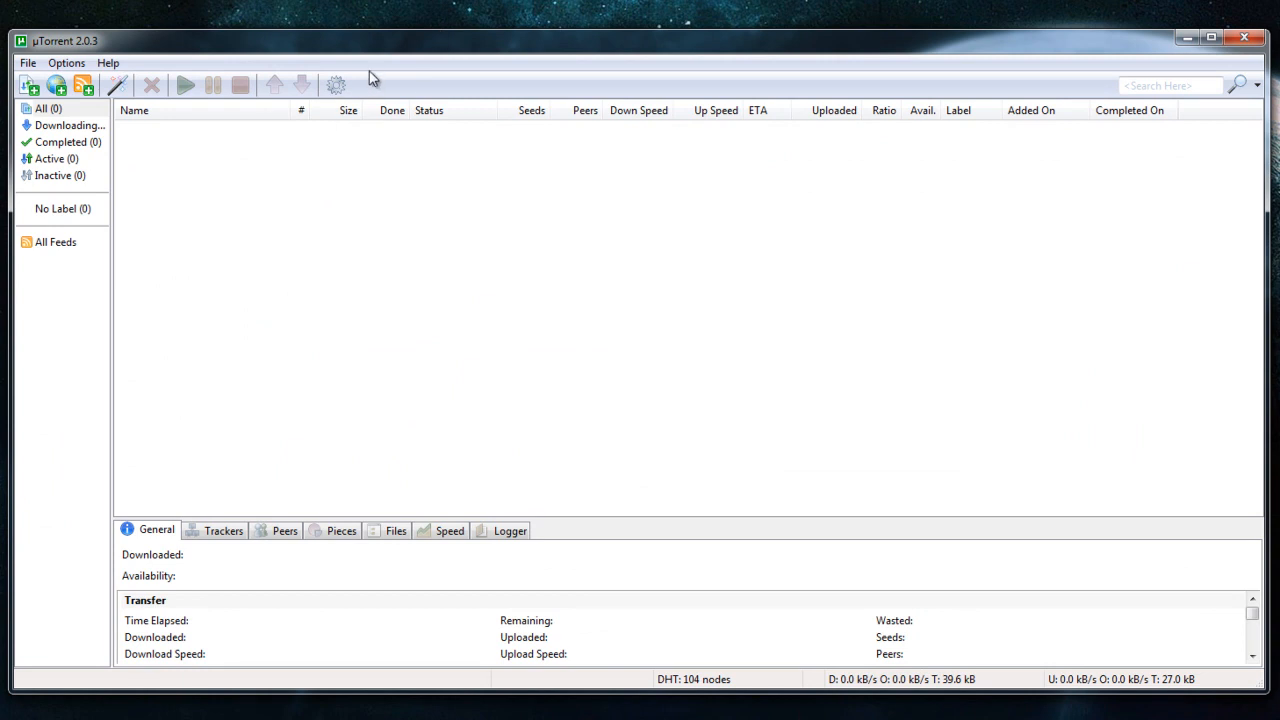
{"action": "mouse_move", "coordinate": [381, 61]}
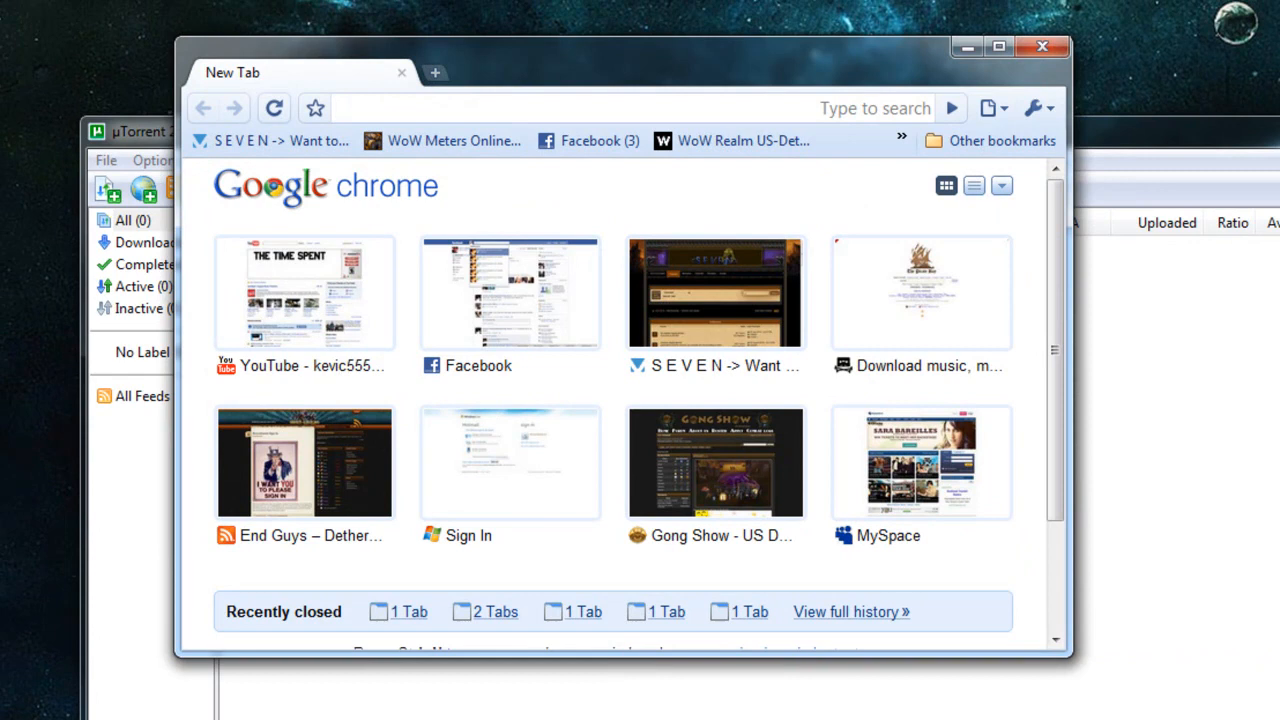
Step: Search The Pirate Bay for 'utorrent' to list matching torrents
{"action": "left_click", "coordinate": [992, 47]}
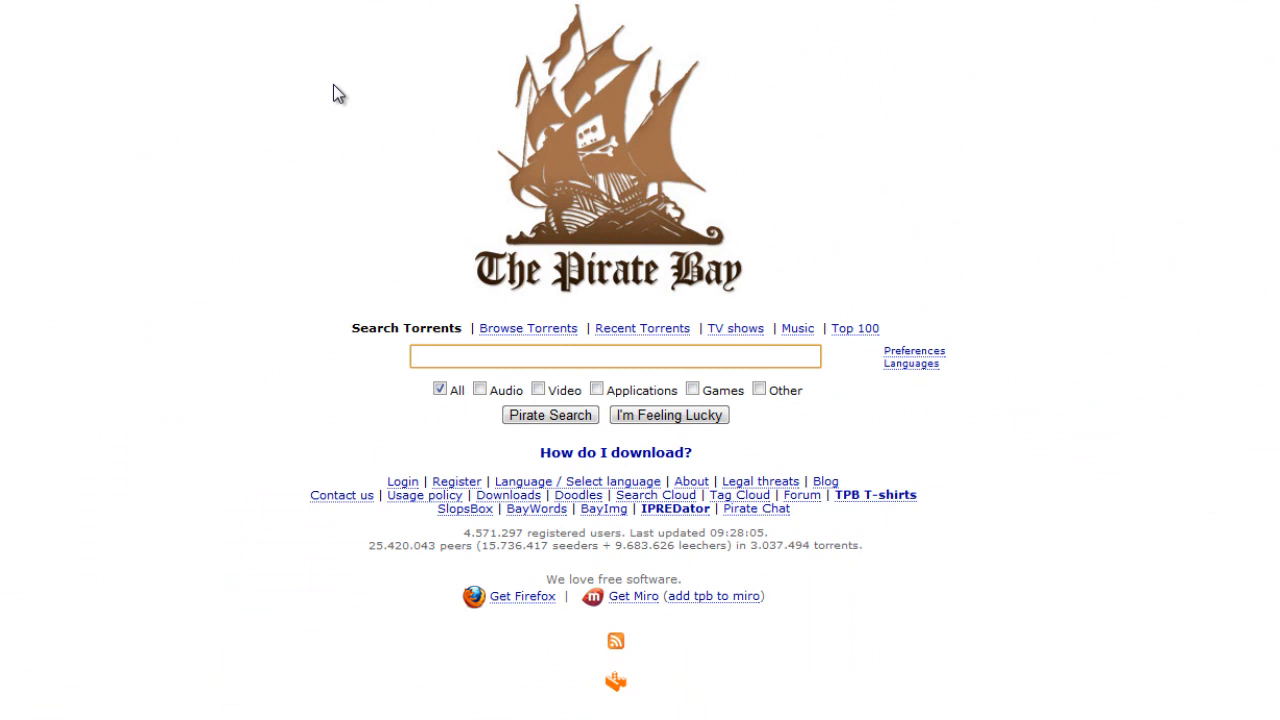
{"action": "type", "text": "utorrent"}
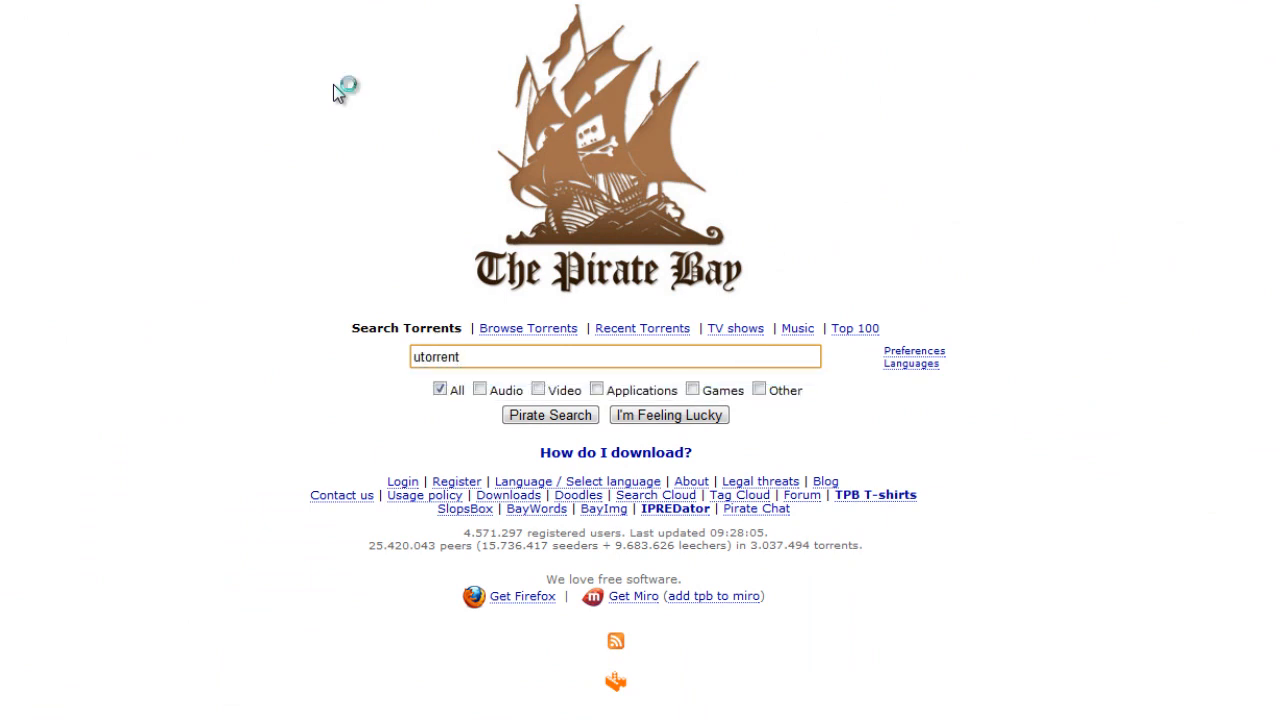
{"action": "left_click", "coordinate": [550, 415]}
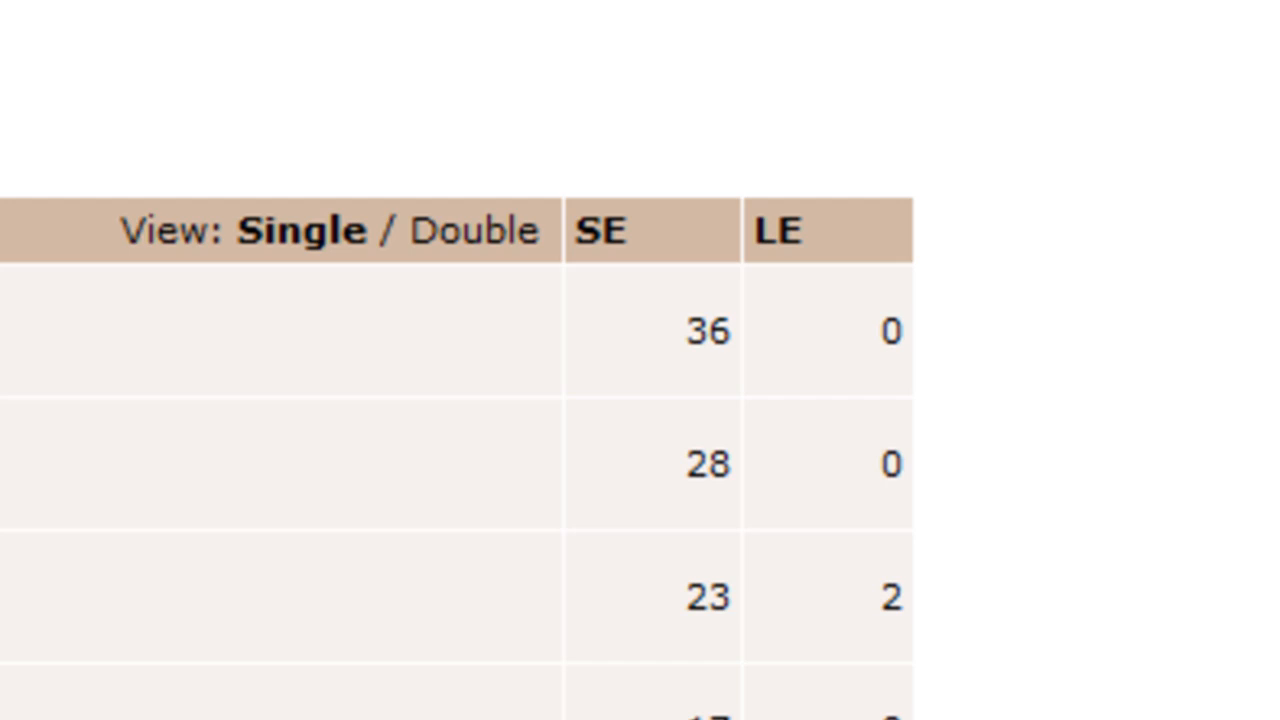
Step: Sort the utorrent results by seeders and scroll to the uTorrent 1.8.2 entry
{"action": "left_click", "coordinate": [607, 232]}
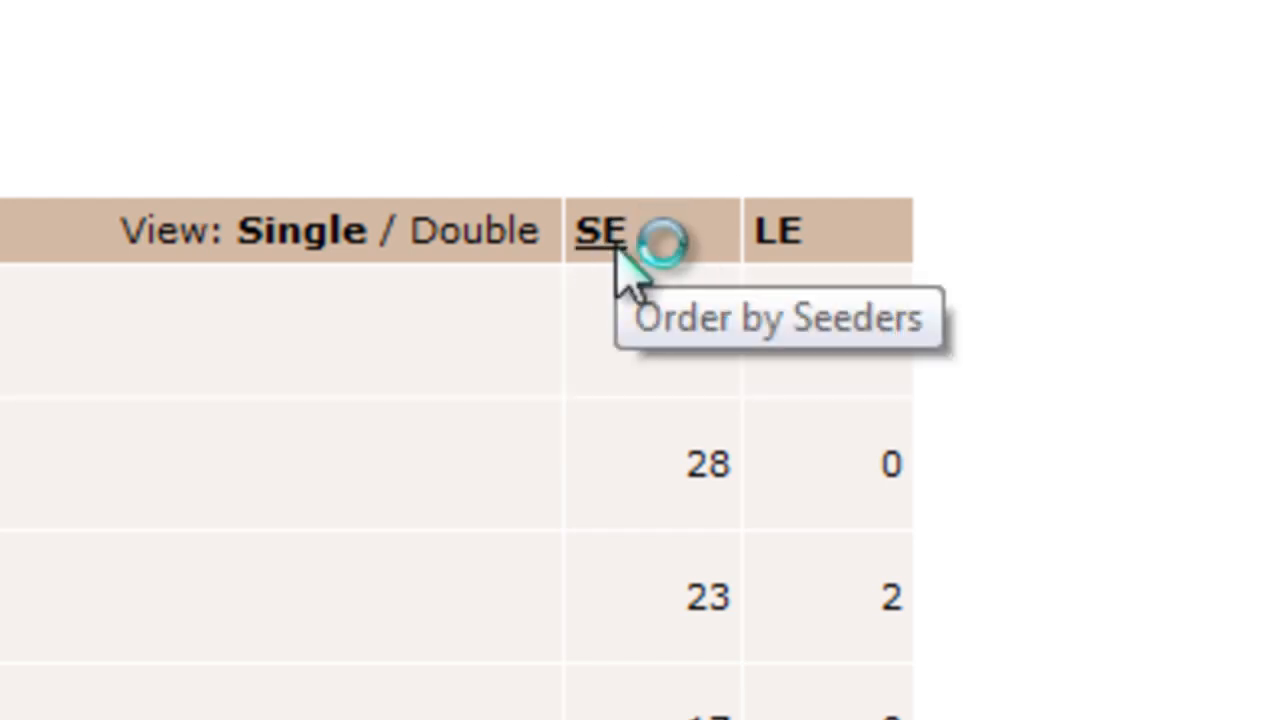
{"action": "left_click", "coordinate": [602, 230]}
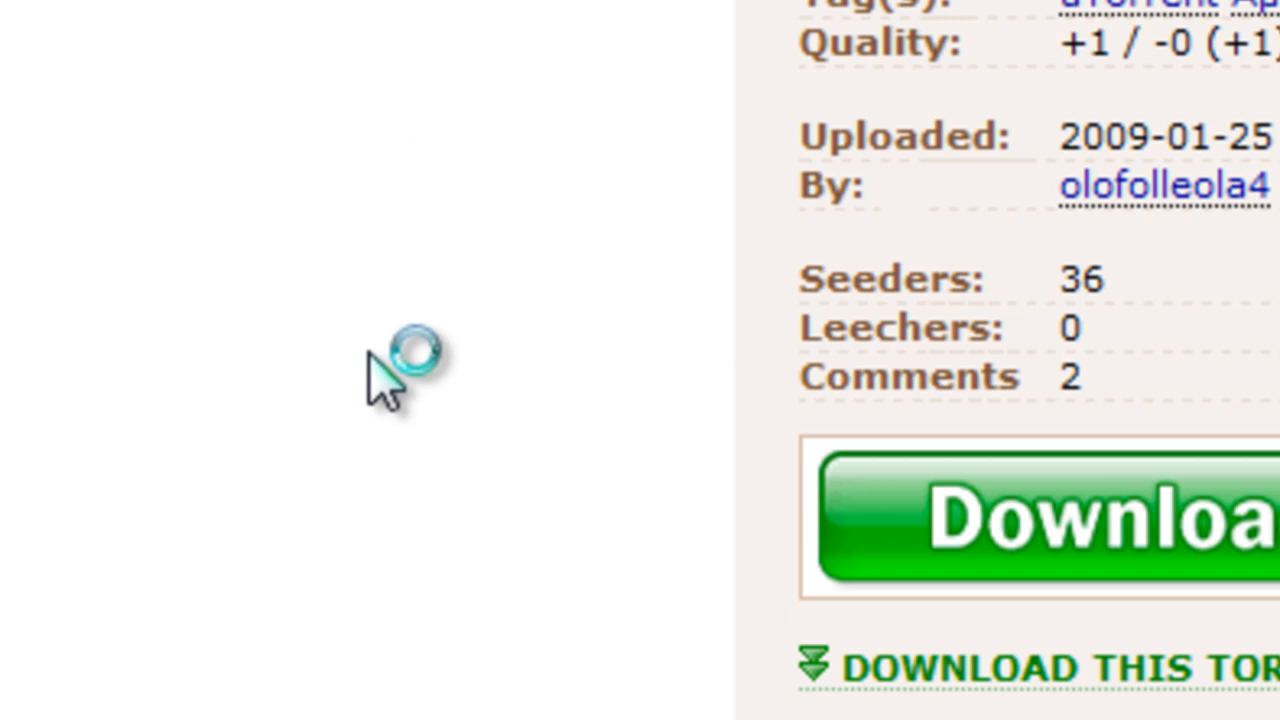
{"action": "scroll", "scroll_direction": "down", "scroll_amount": 3}
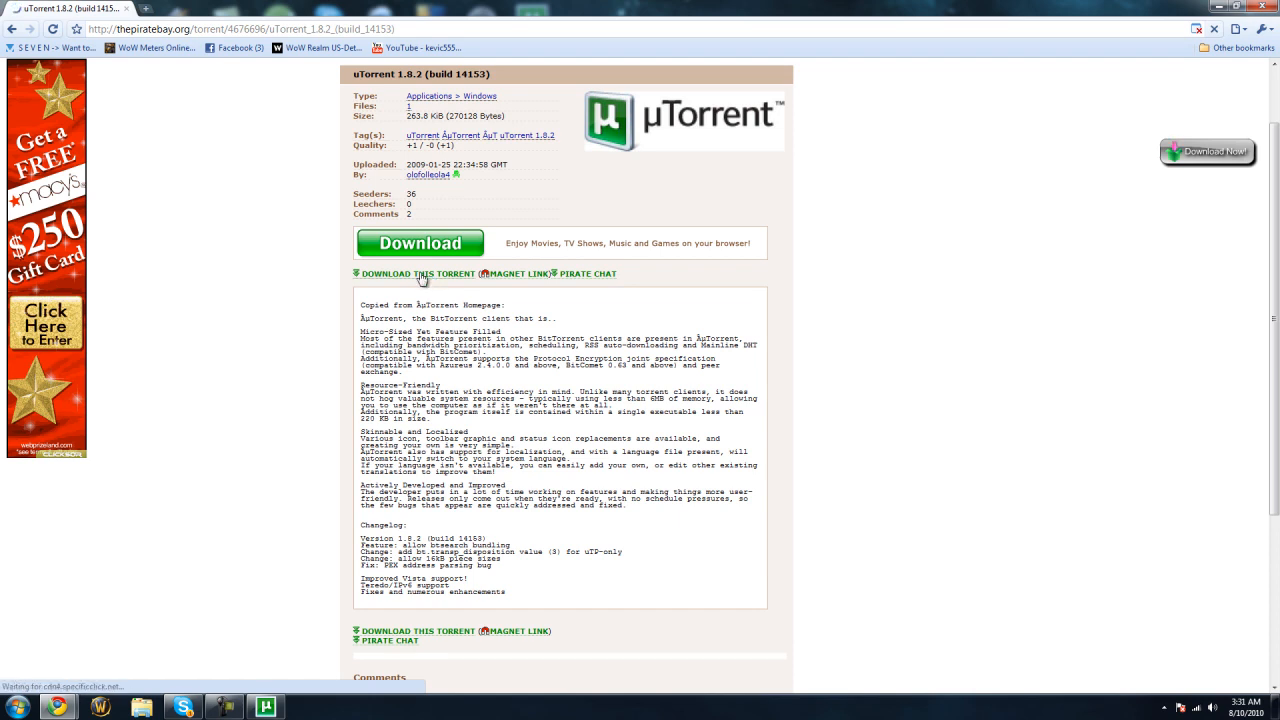
{"action": "mouse_move", "coordinate": [420, 273]}
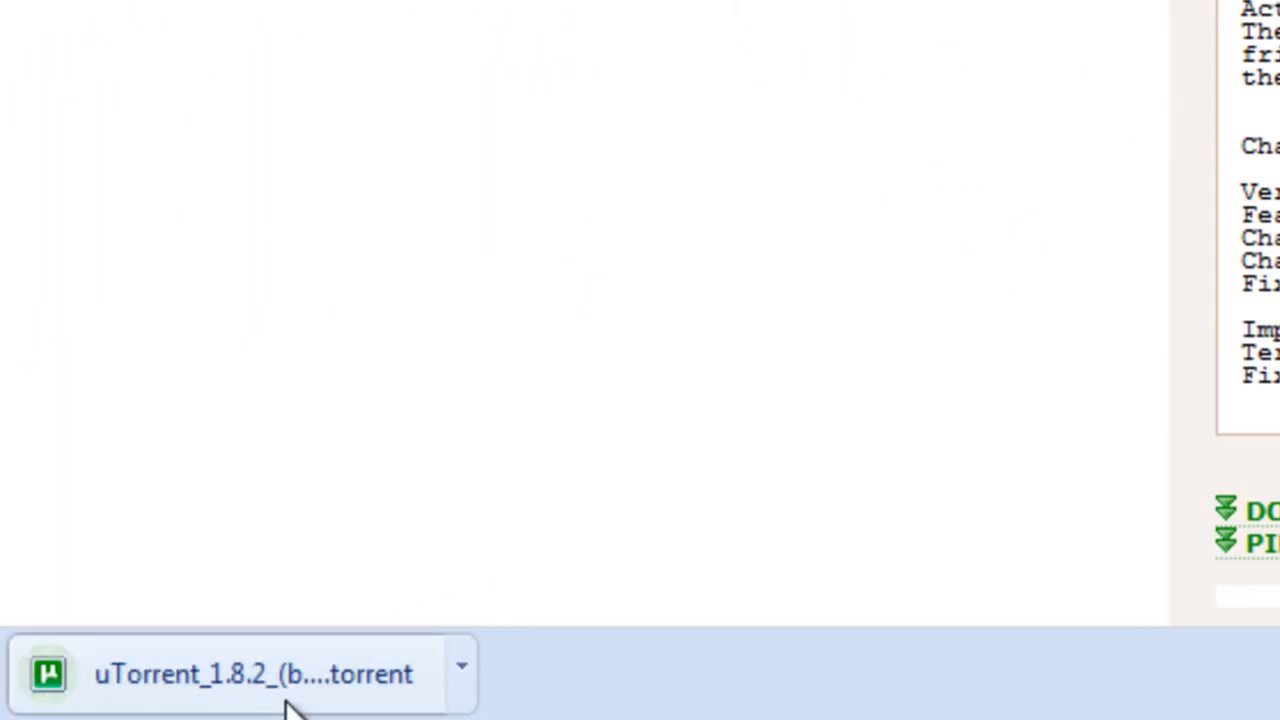
{"action": "mouse_move", "coordinate": [258, 705]}
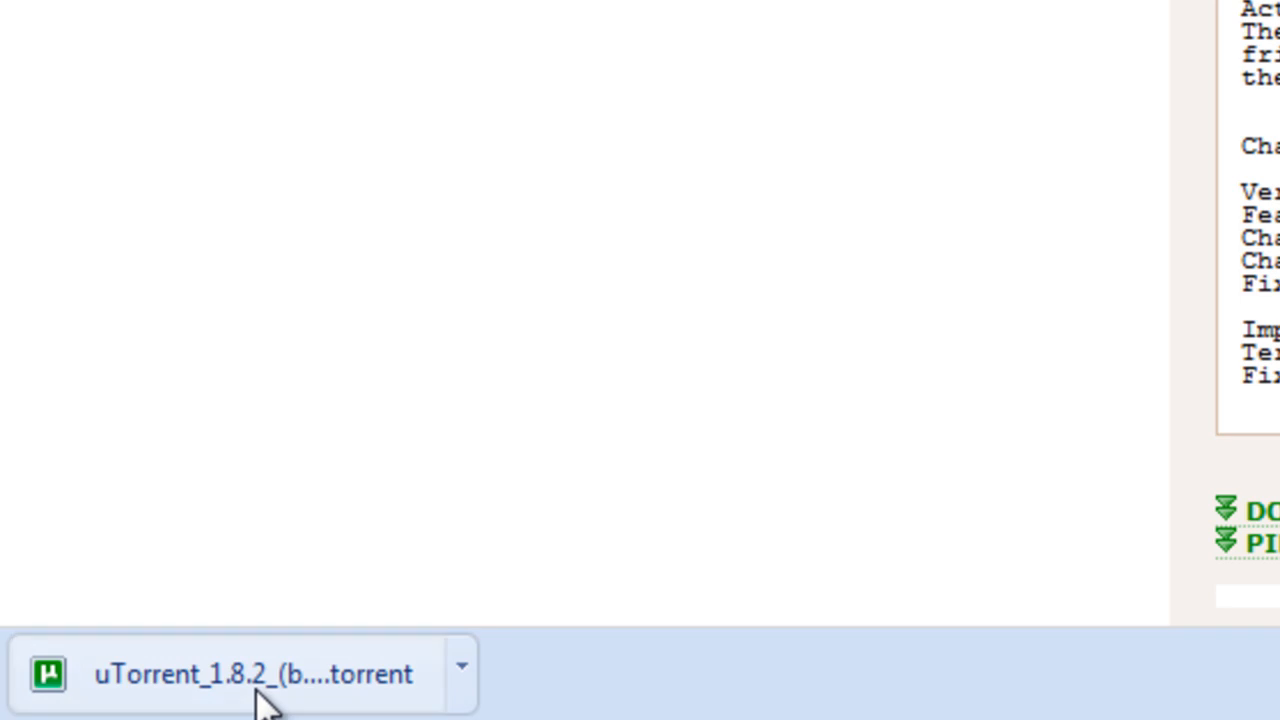
Step: Open the downloaded uTorrent 1.8.2 .torrent file in uTorrent
{"action": "left_click", "coordinate": [252, 673]}
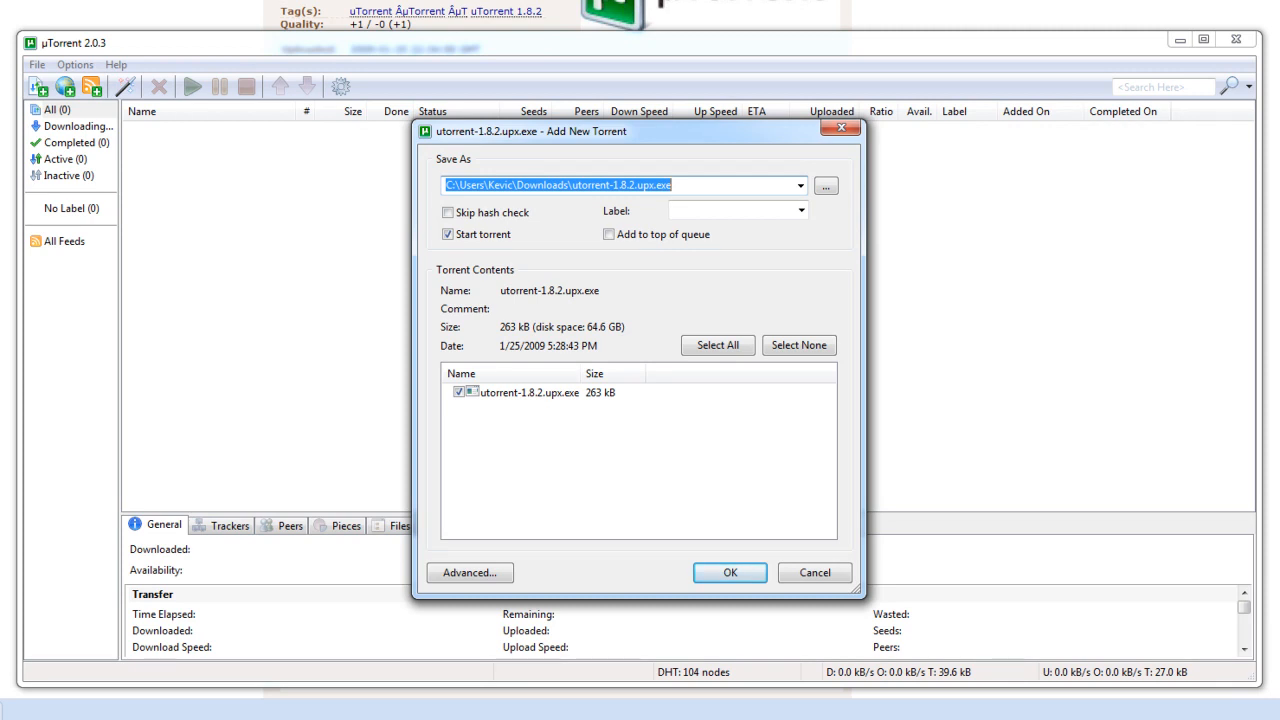
{"action": "mouse_move", "coordinate": [467, 410]}
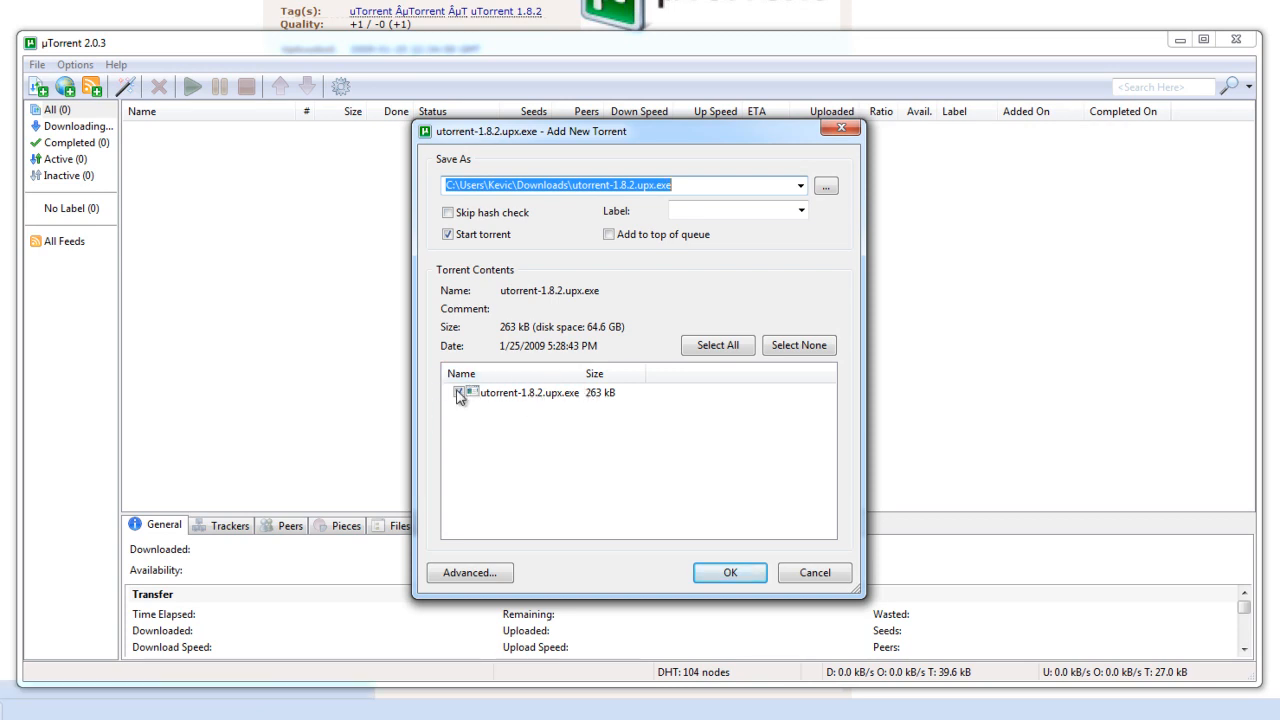
Step: Keep utorrent-1.8.2.upx.exe checked and confirm adding the torrent
{"action": "left_click", "coordinate": [460, 394]}
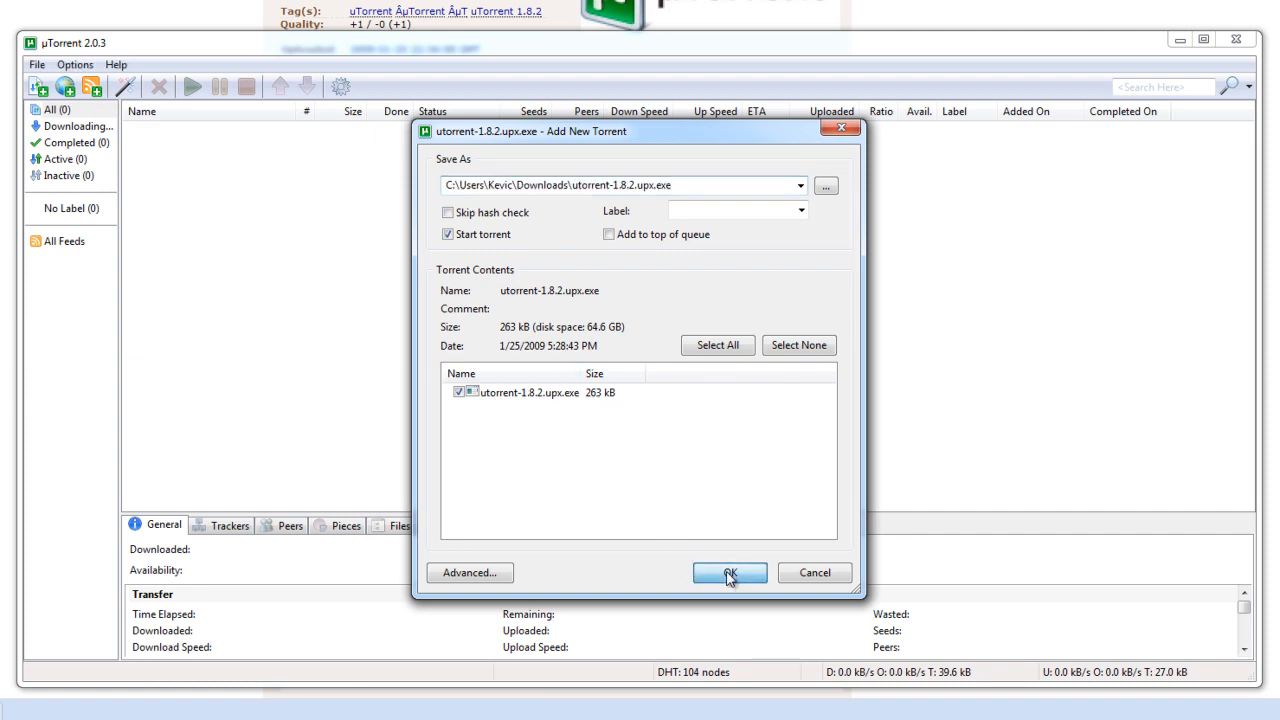
{"action": "left_click", "coordinate": [729, 572]}
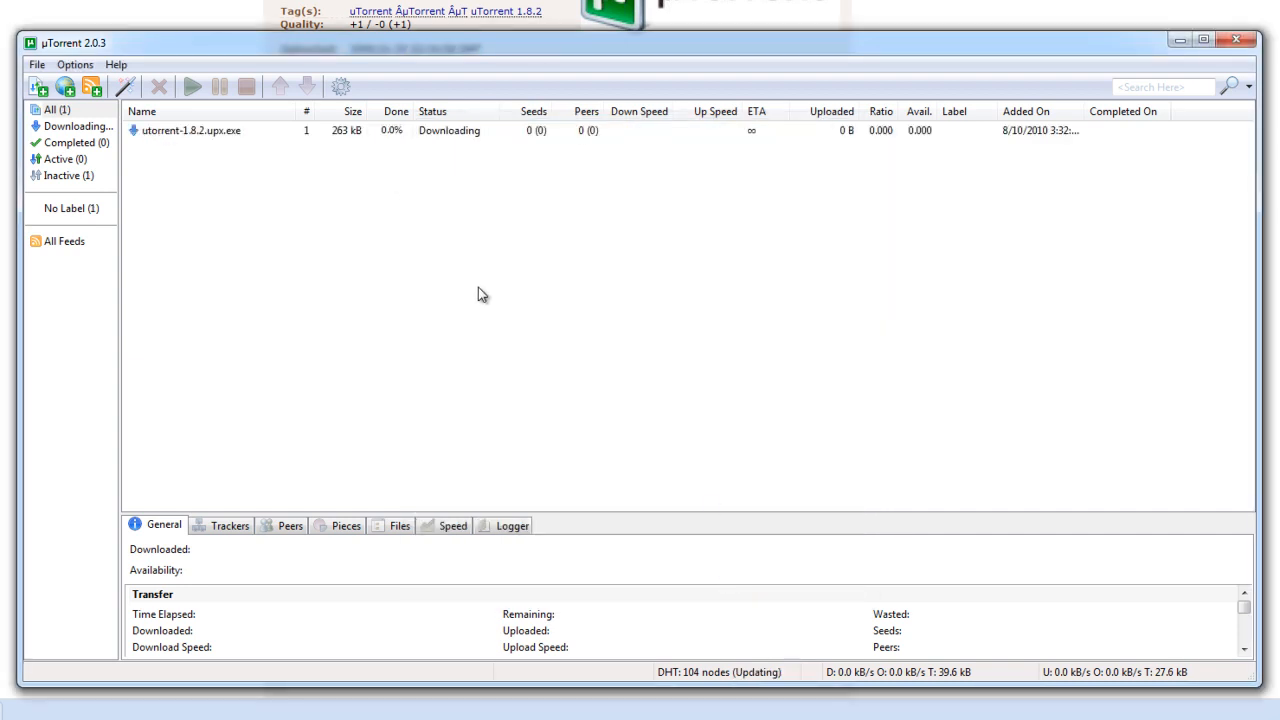